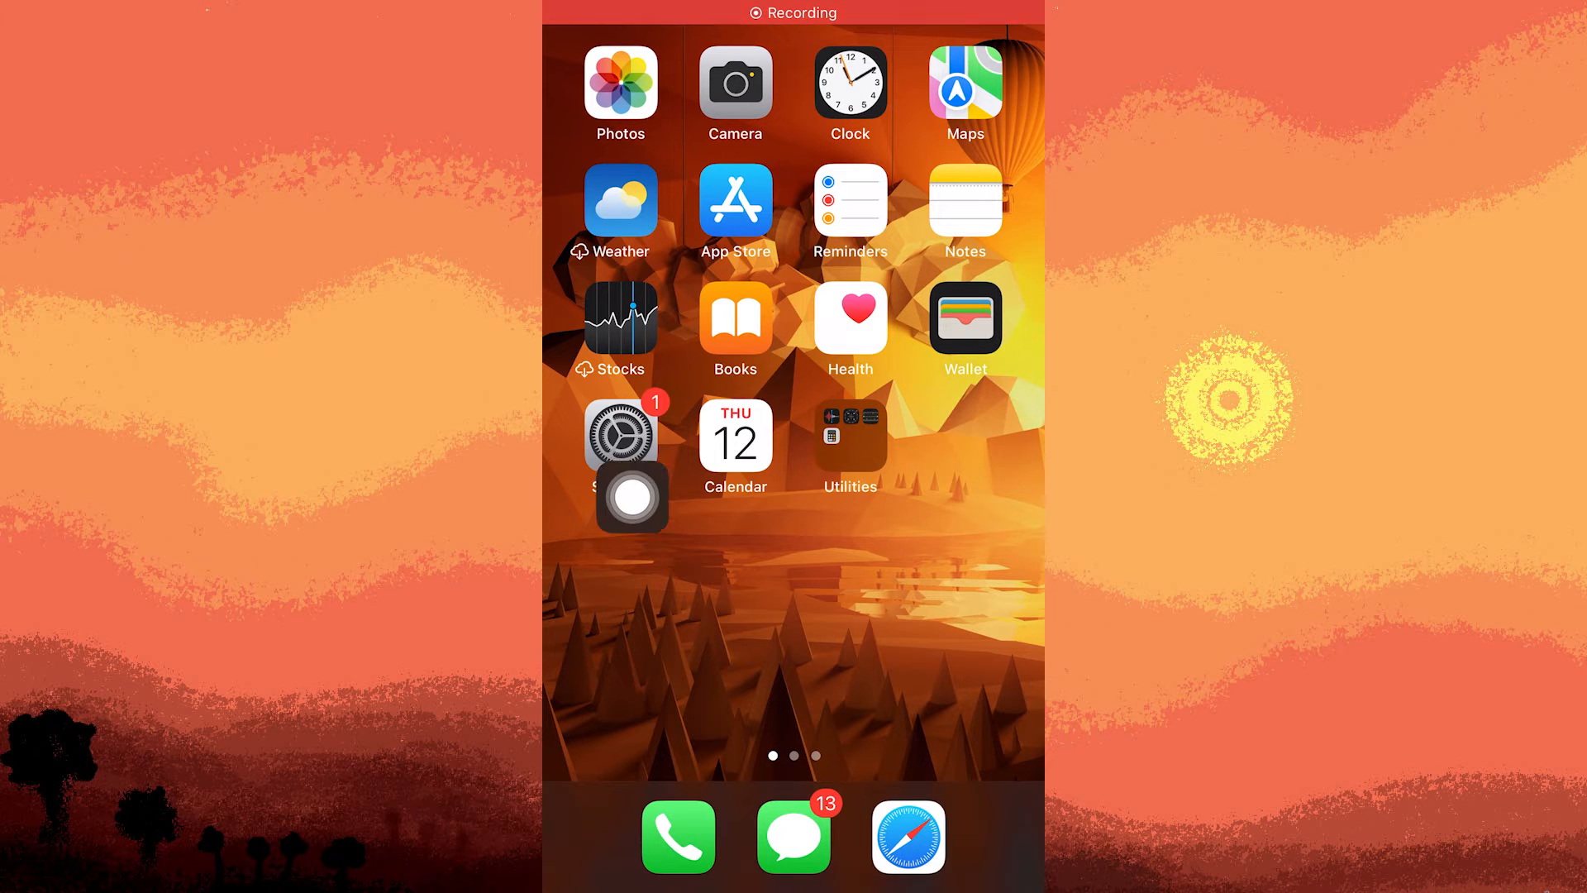
Step: Launch the Settings app and scroll down the main list toward Display & Brightness
{"action": "left_click", "coordinate": [620, 431]}
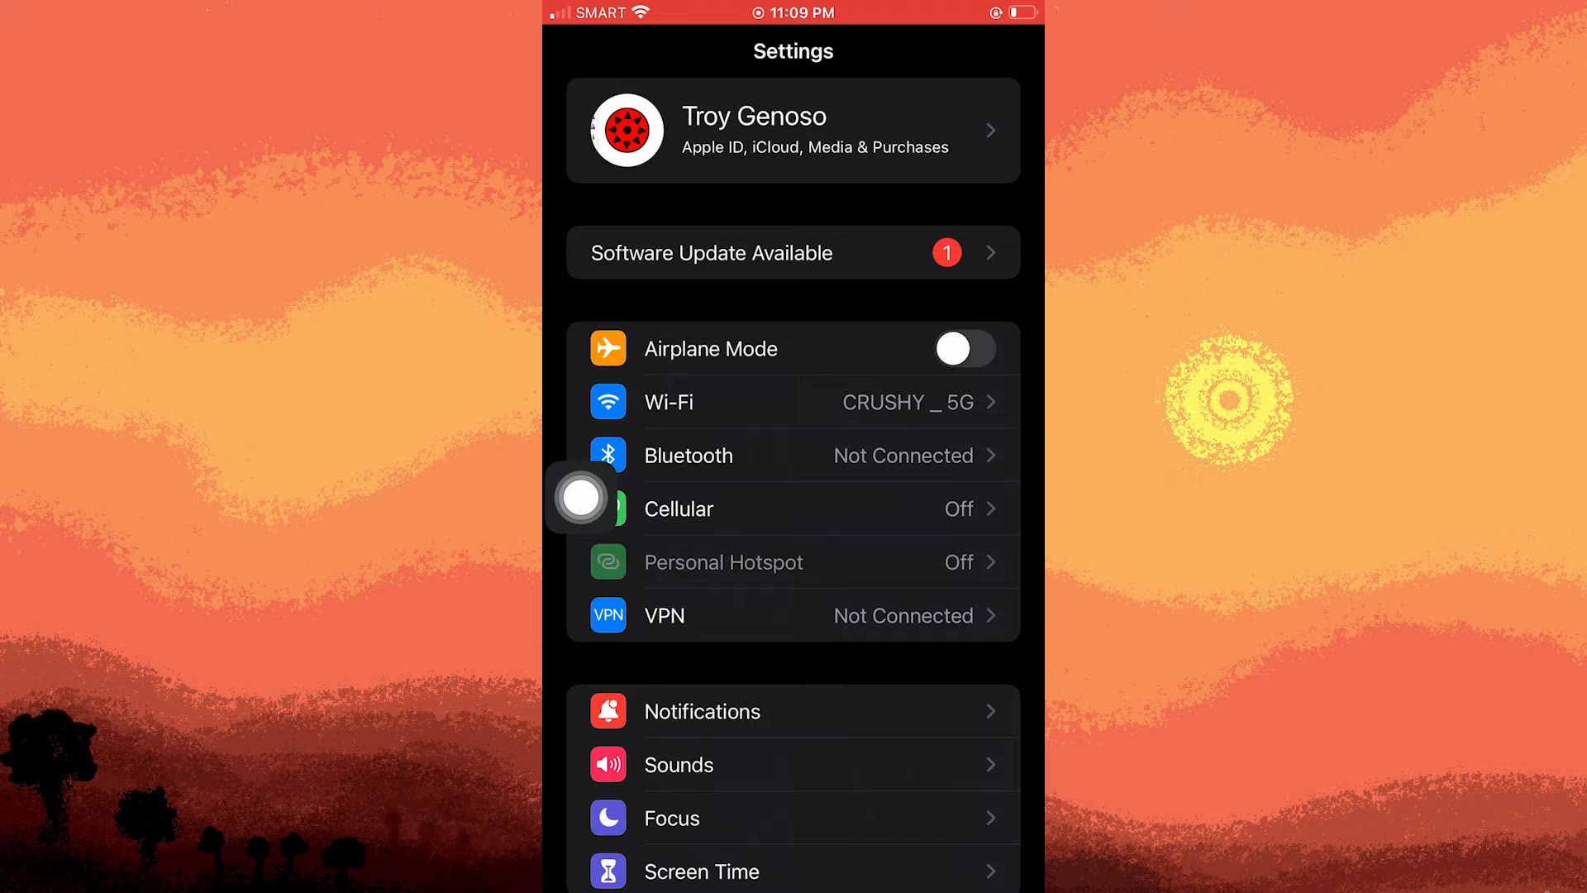
{"action": "scroll", "scroll_direction": "down", "scroll_amount": 3}
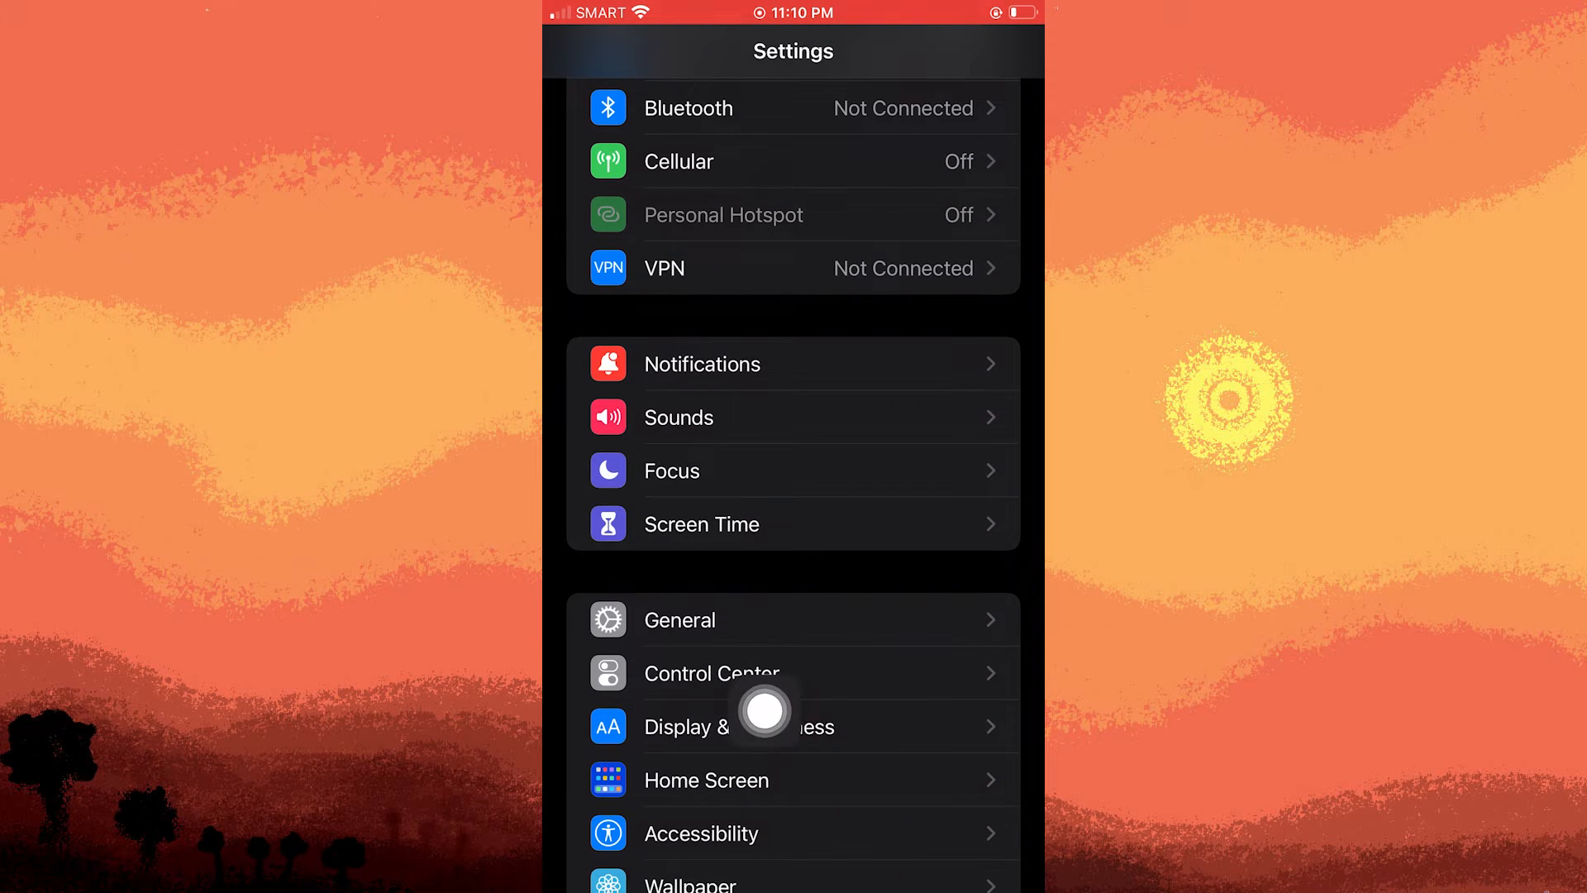
Step: Enter Display & Brightness and scroll through its Dark appearance and brightness options
{"action": "left_click", "coordinate": [686, 726]}
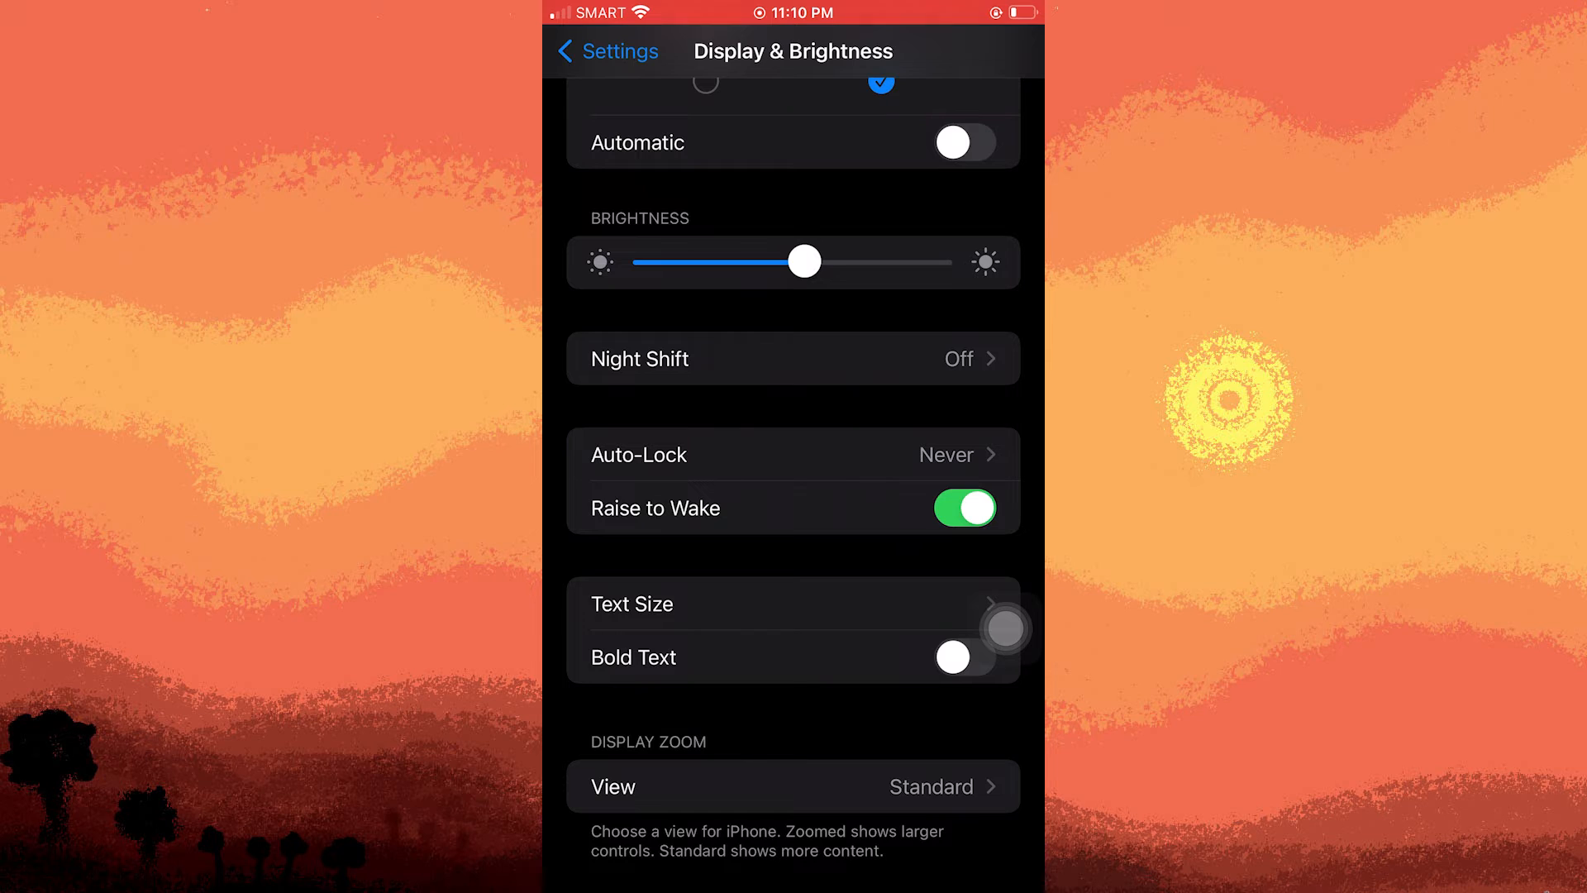
{"action": "scroll", "scroll_direction": "down", "scroll_amount": 3}
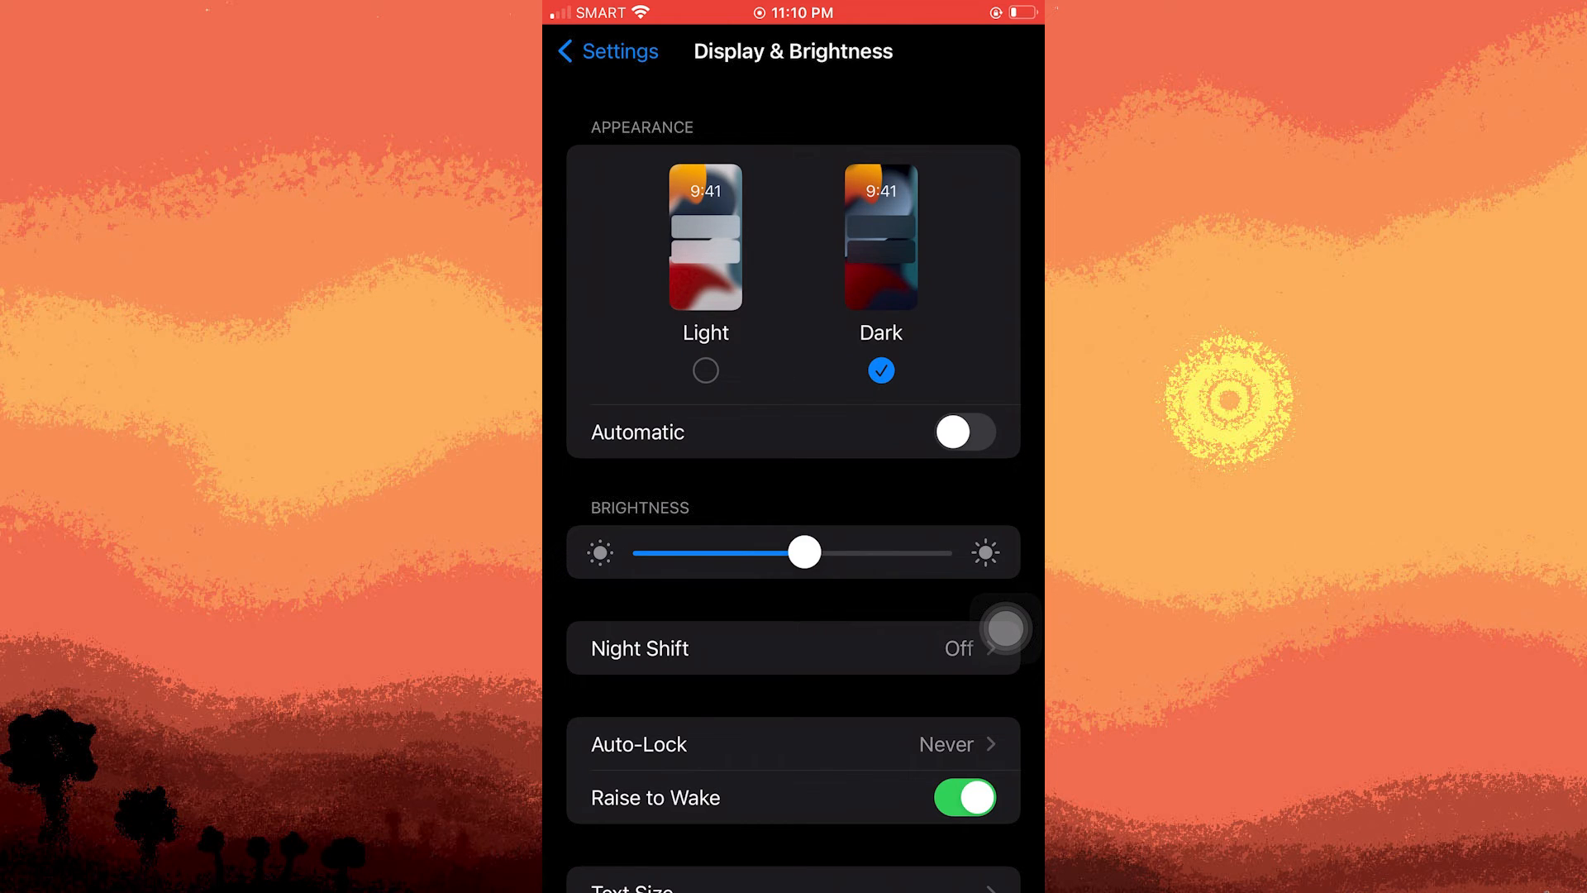
Step: Exit Settings to the home screen and move to its second page of apps
{"action": "scroll", "scroll_direction": "down", "scroll_amount": 3}
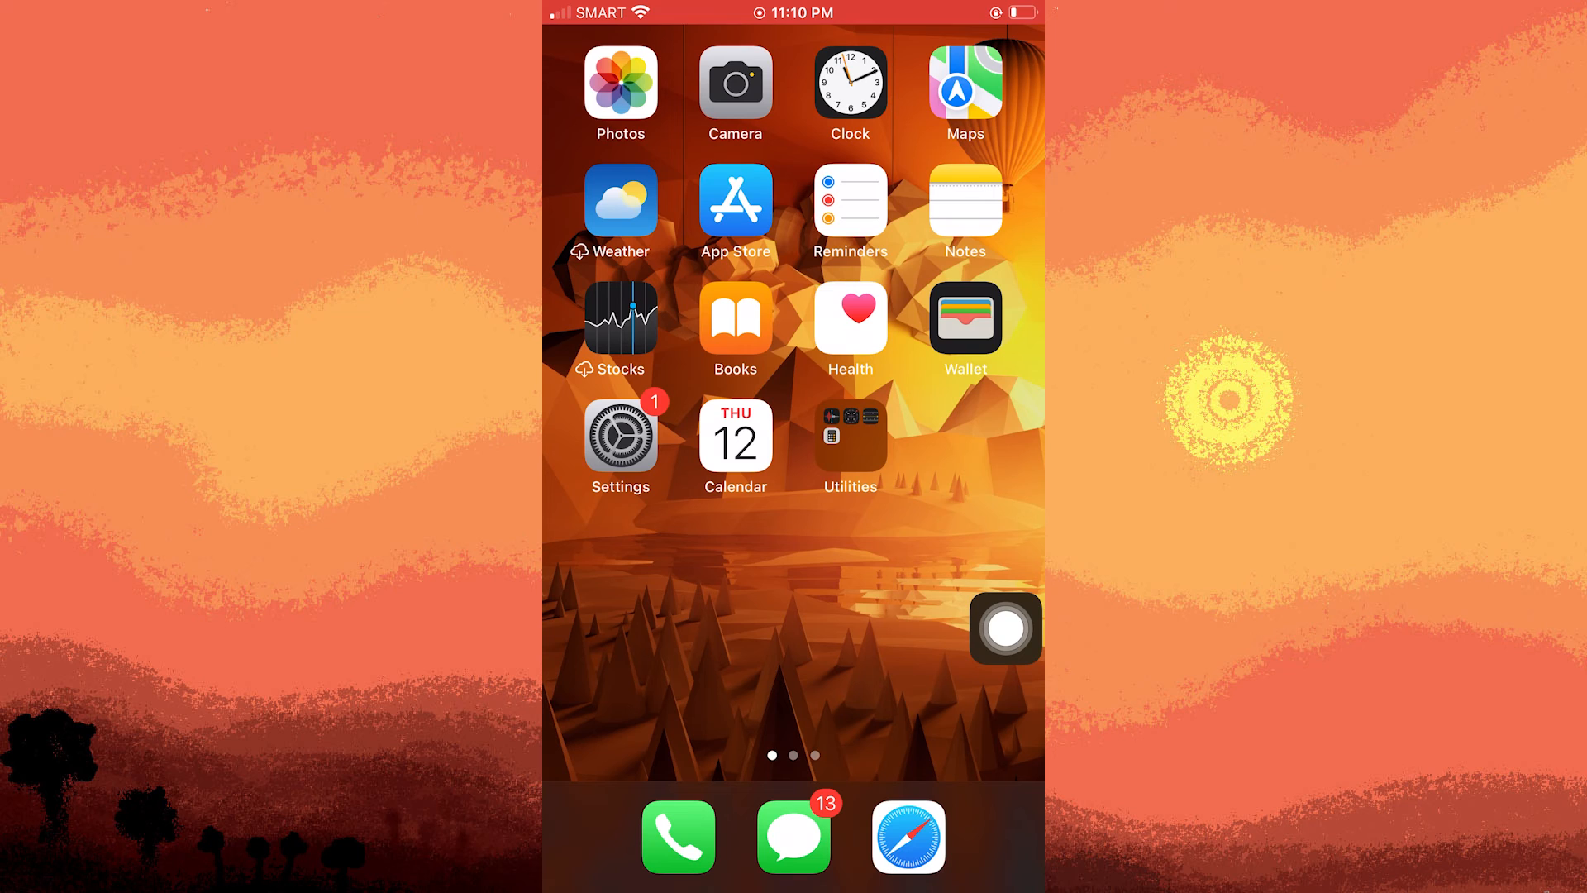
{"action": "scroll", "scroll_direction": "left", "scroll_amount": 3}
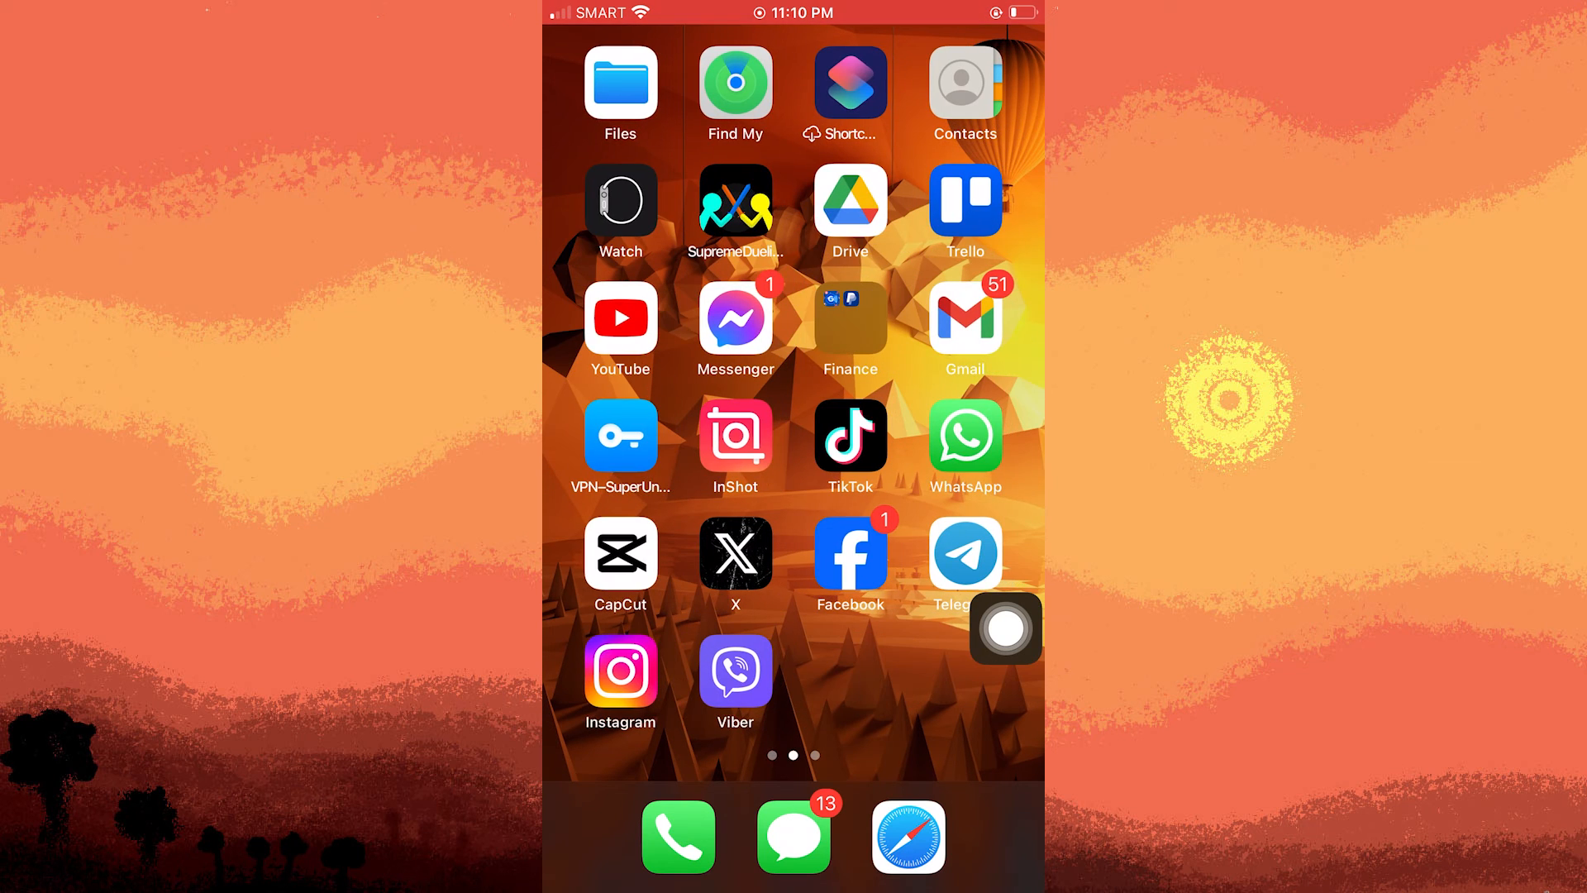